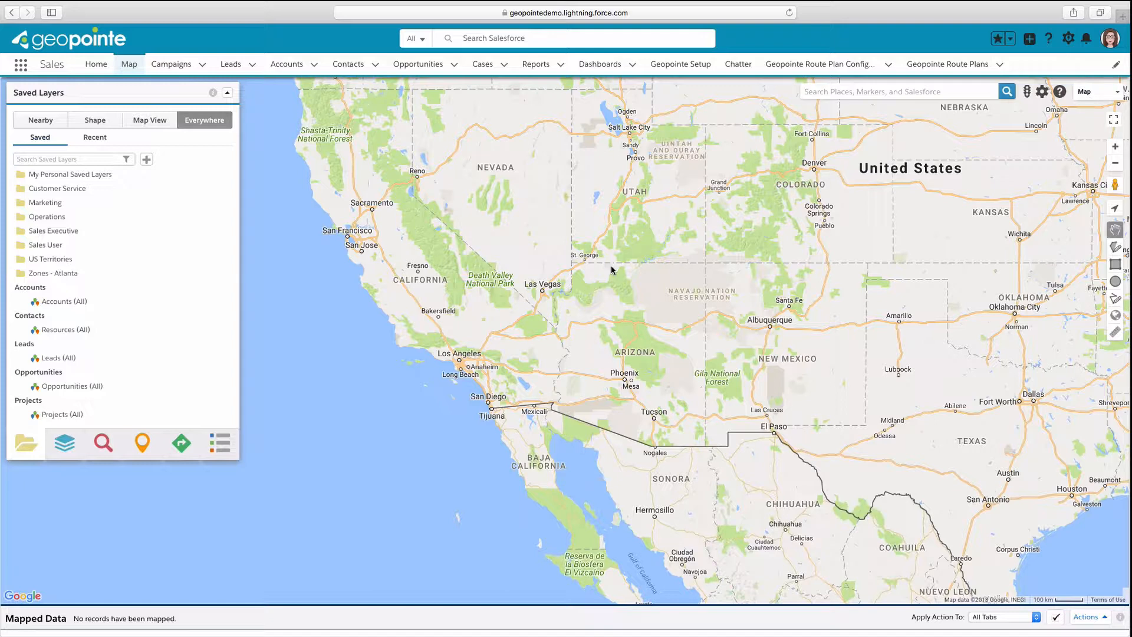
mouse_move(76, 357)
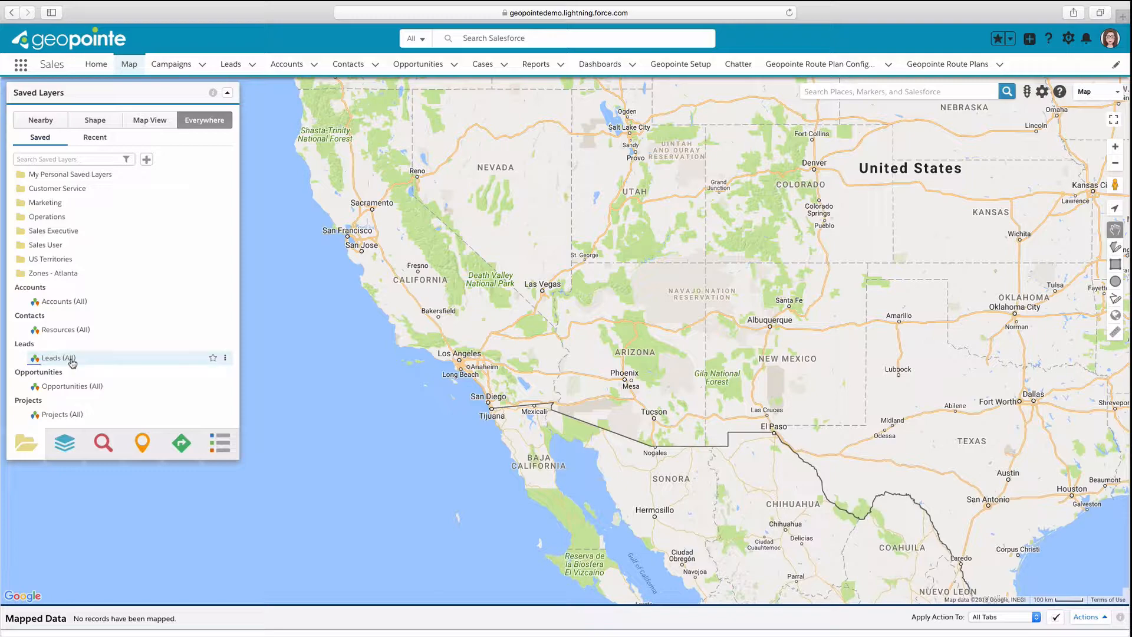
Plot the saved Leads (All) layer on the map, listing 314 lead records.
left_click(225, 358)
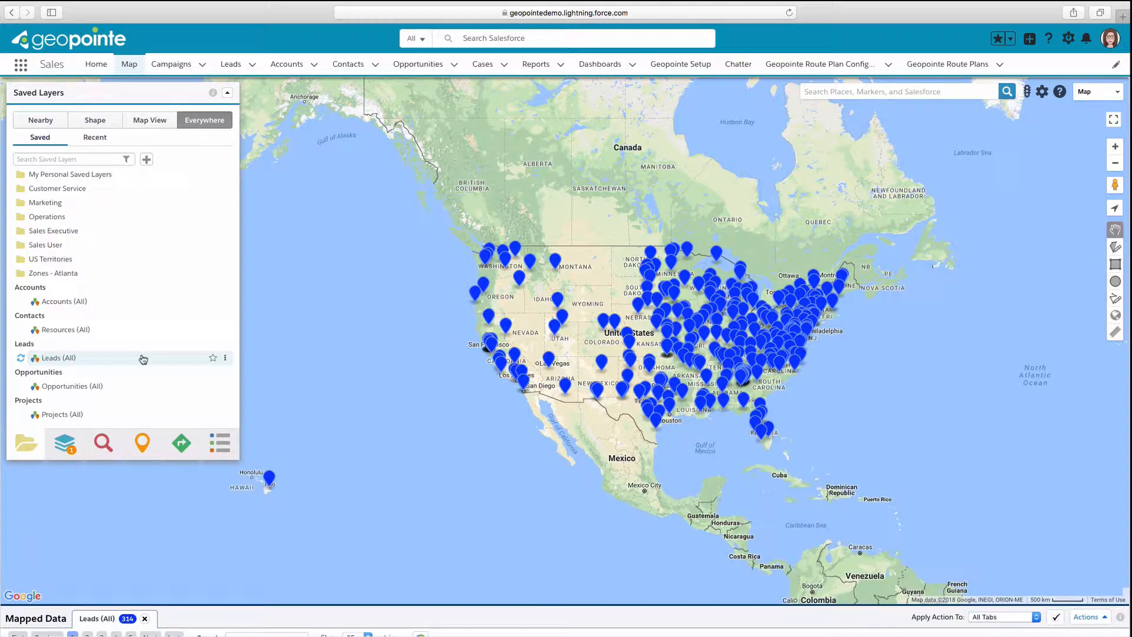
Edit the Leads (All) data set and view its Markers settings with the static blue pin.
left_click(224, 357)
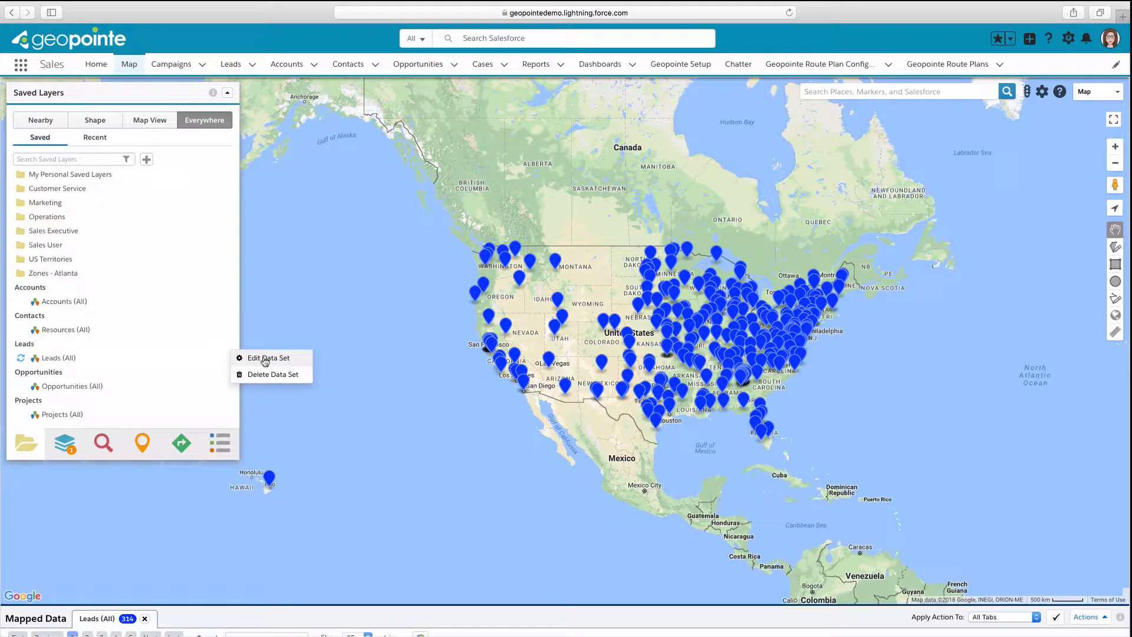
left_click(268, 358)
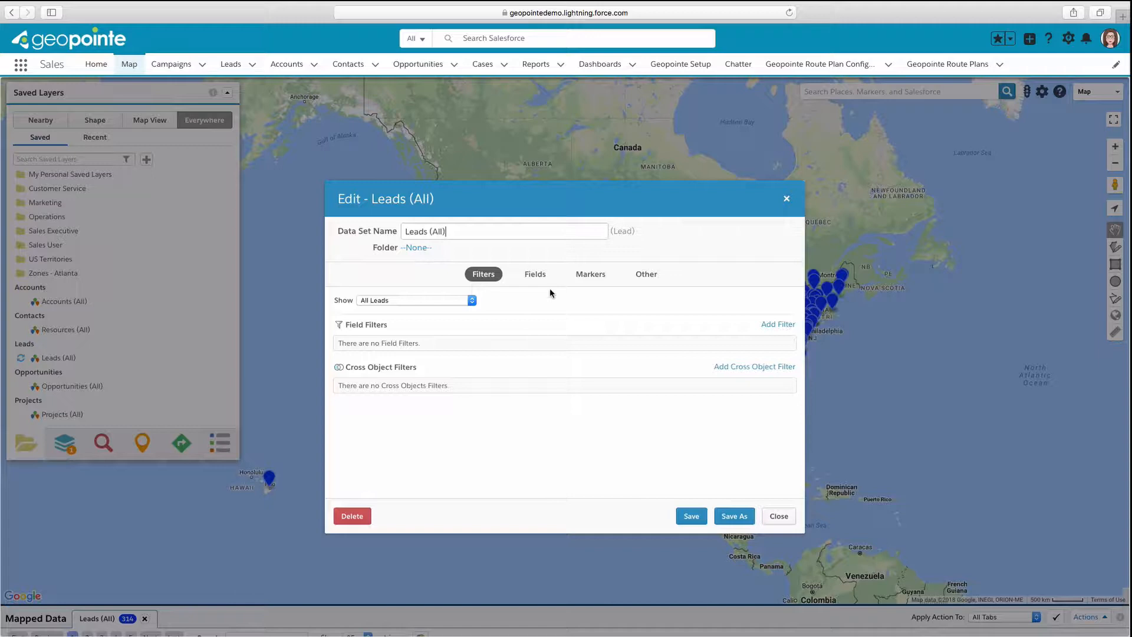
left_click(589, 273)
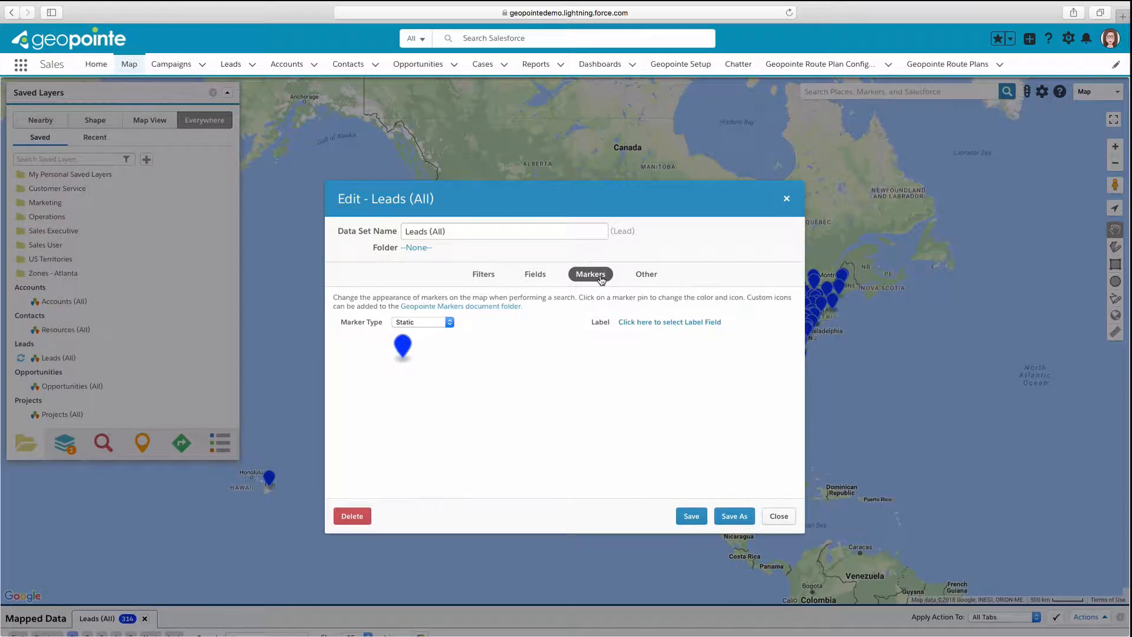
mouse_move(428, 345)
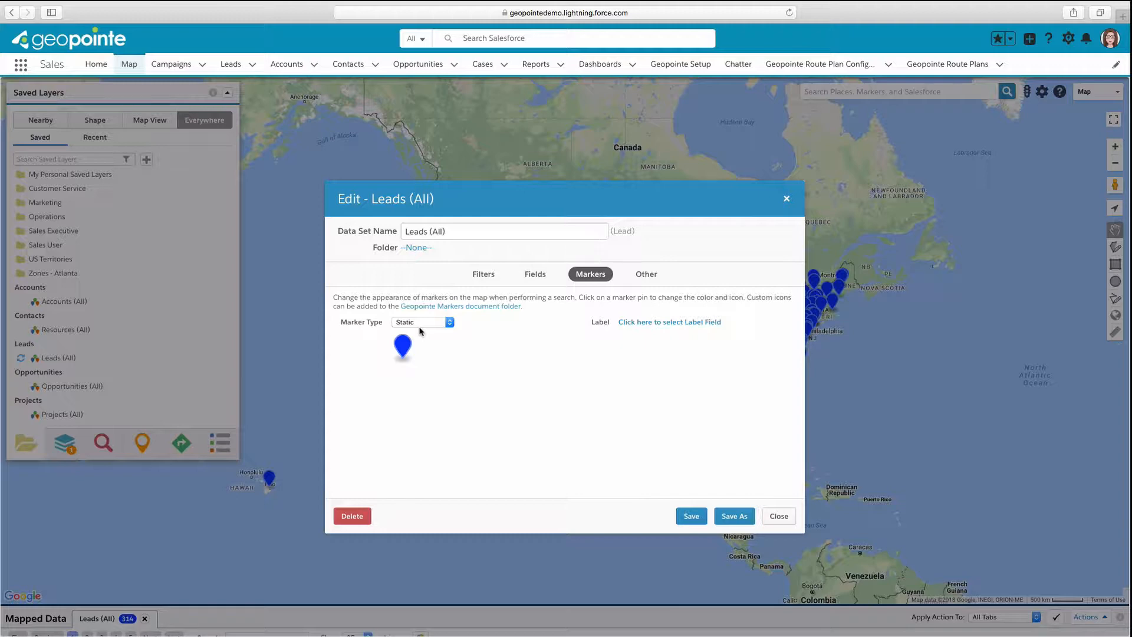
left_click(402, 346)
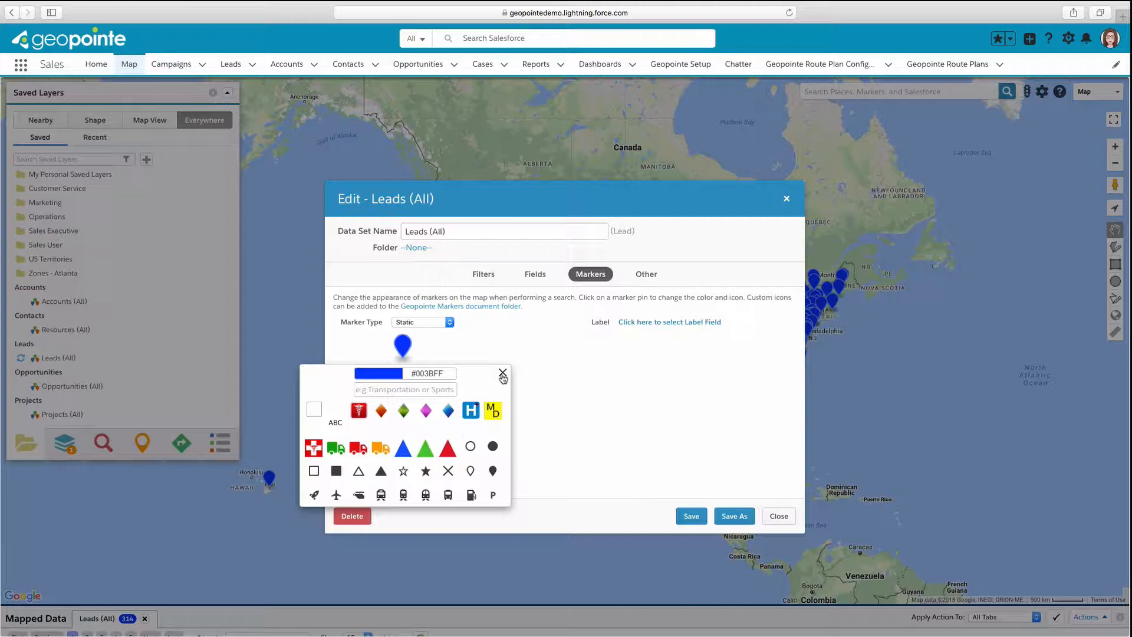
left_click(503, 373)
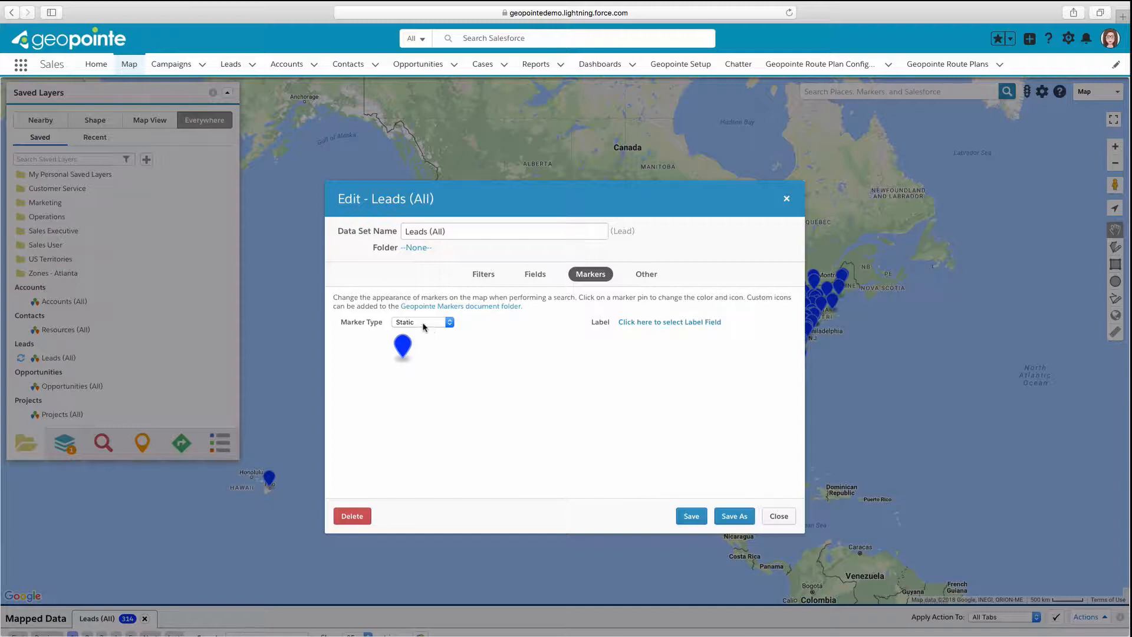
Switch Marker Type to Single Field using Rating, accepting the color-rule replacement warning.
left_click(421, 322)
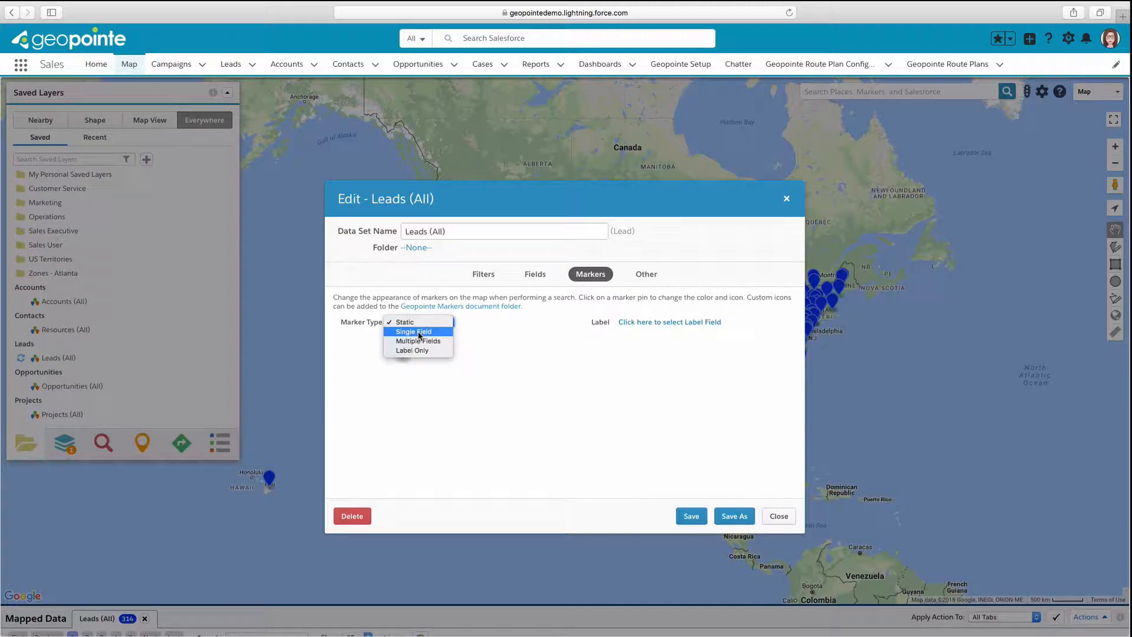
left_click(413, 332)
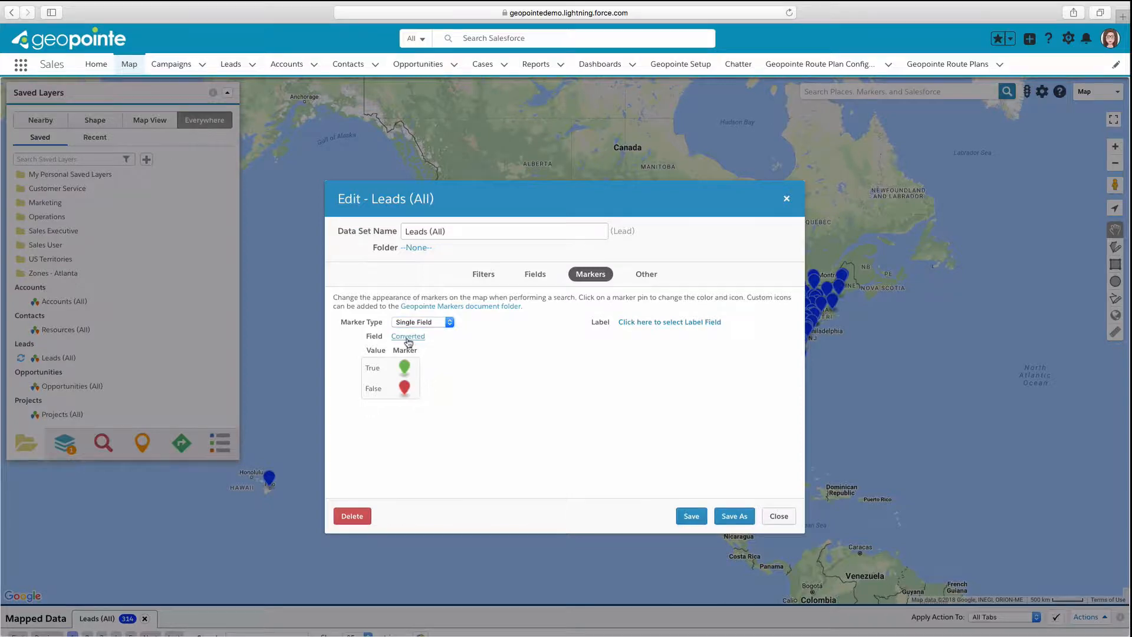
left_click(407, 337)
type("ratin")
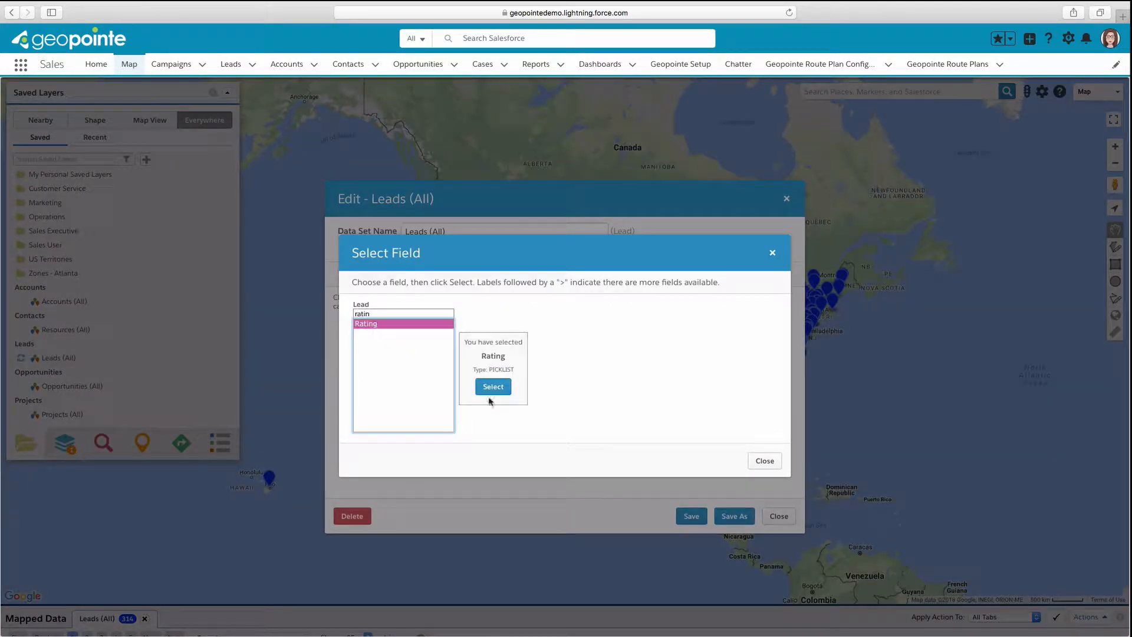
left_click(492, 386)
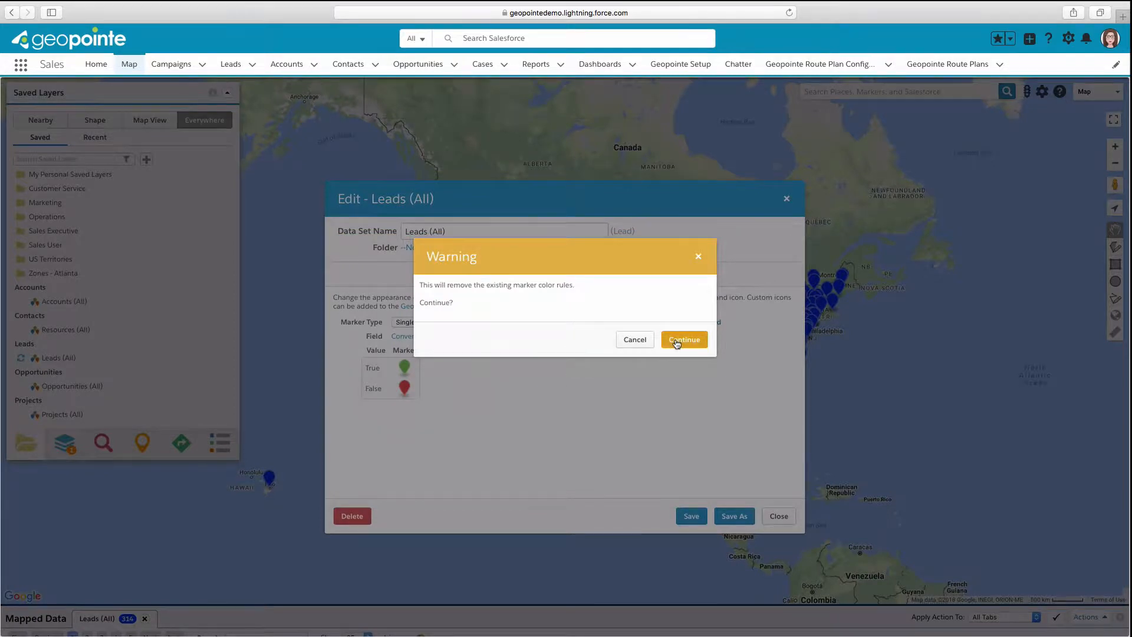
left_click(683, 340)
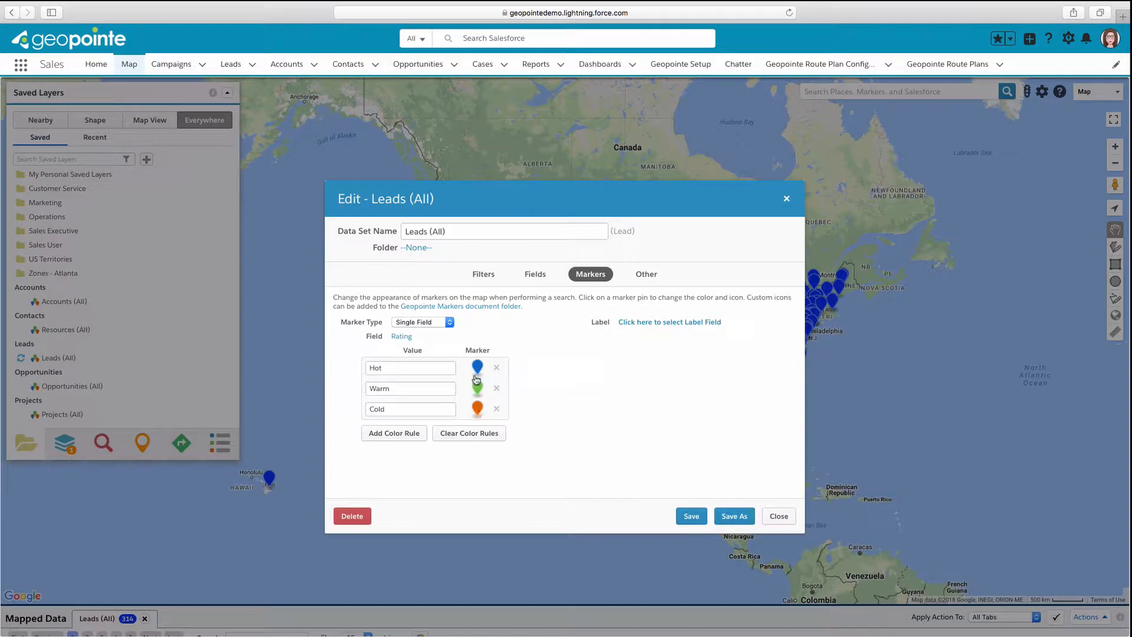
Give the Hot rating pin a red color.
left_click(477, 368)
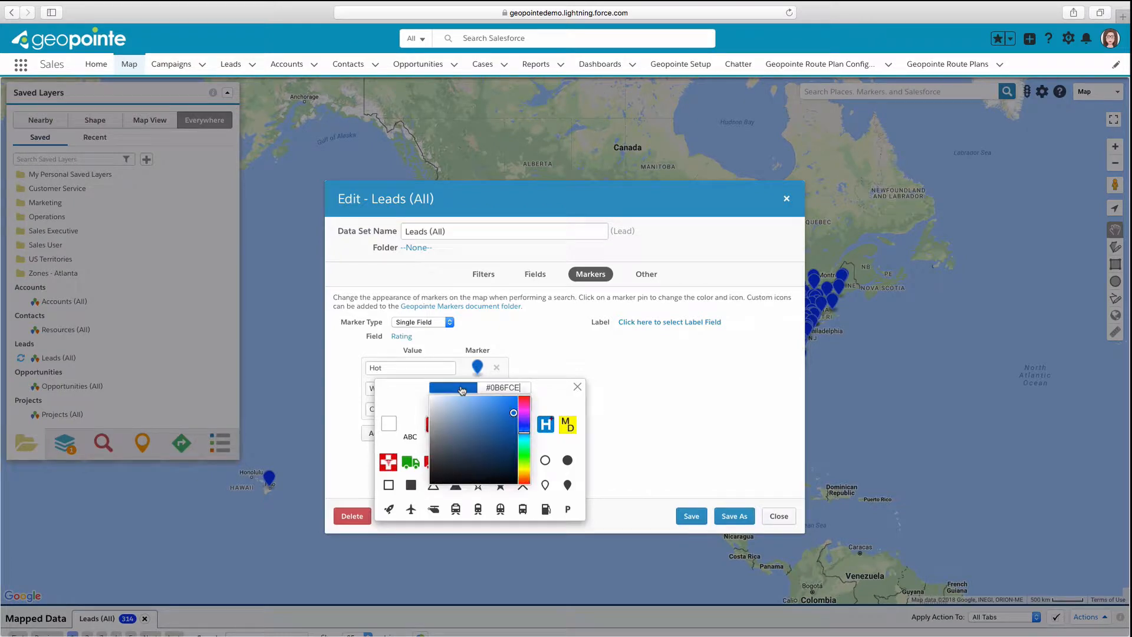
left_click(524, 402)
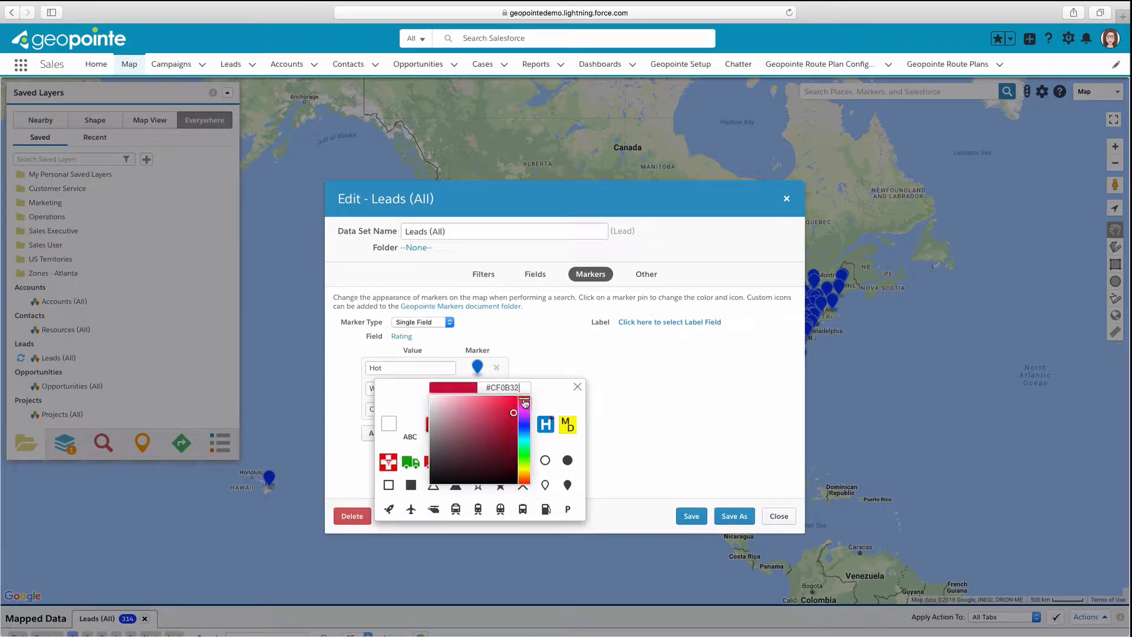
left_click(513, 413)
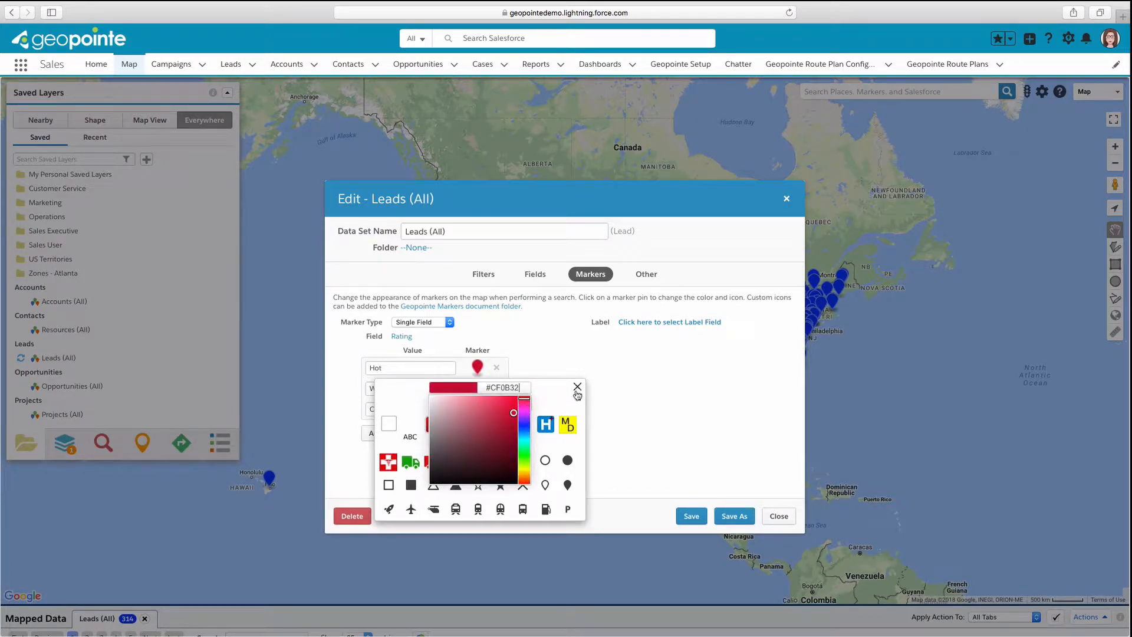
left_click(576, 388)
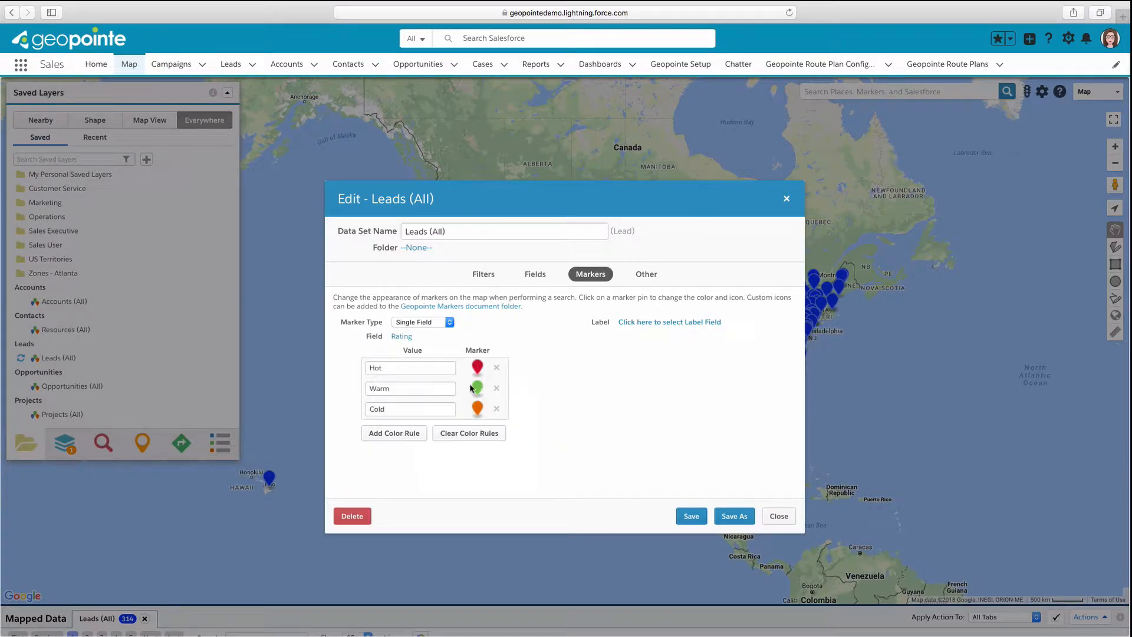
Set the Warm pin to orange and the Cold pin to blue, keeping Hot red.
left_click(477, 408)
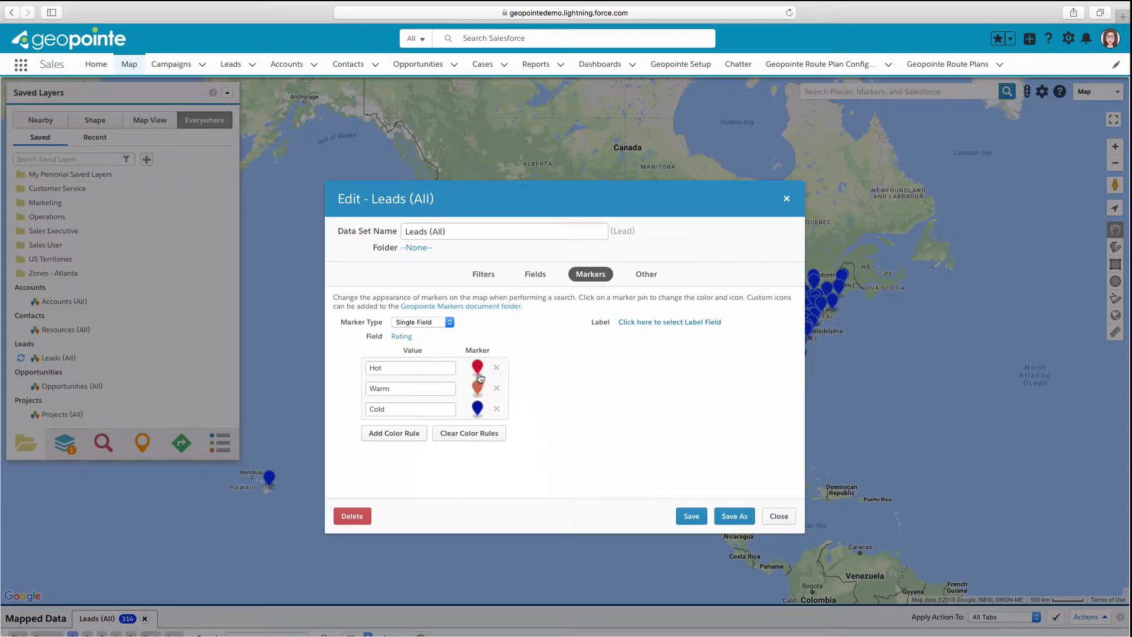
left_click(477, 367)
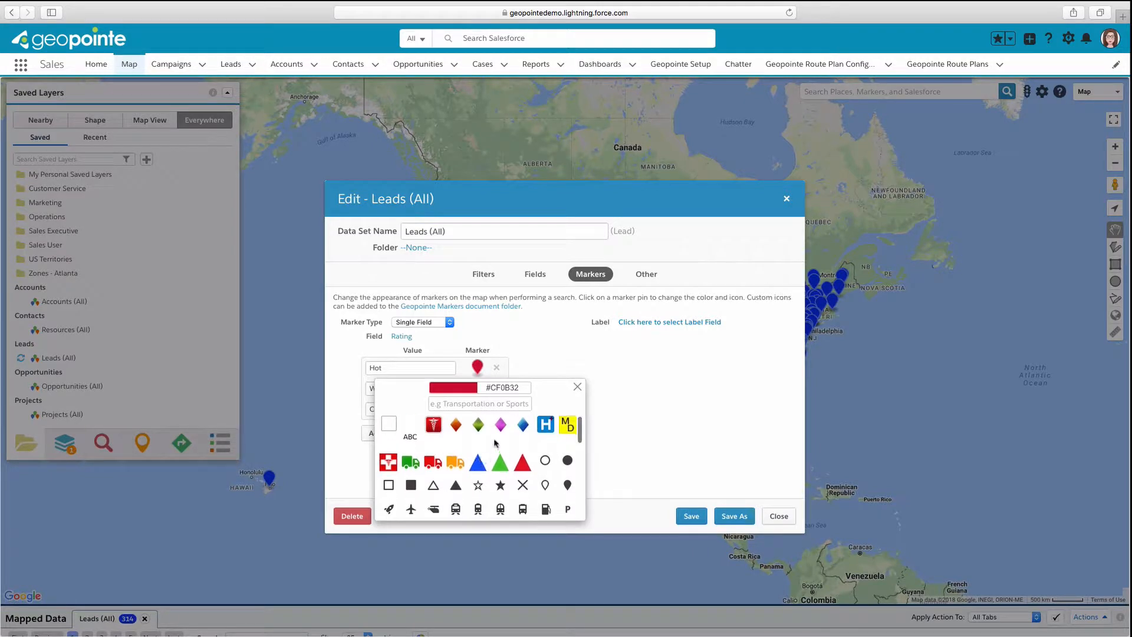
mouse_move(484, 477)
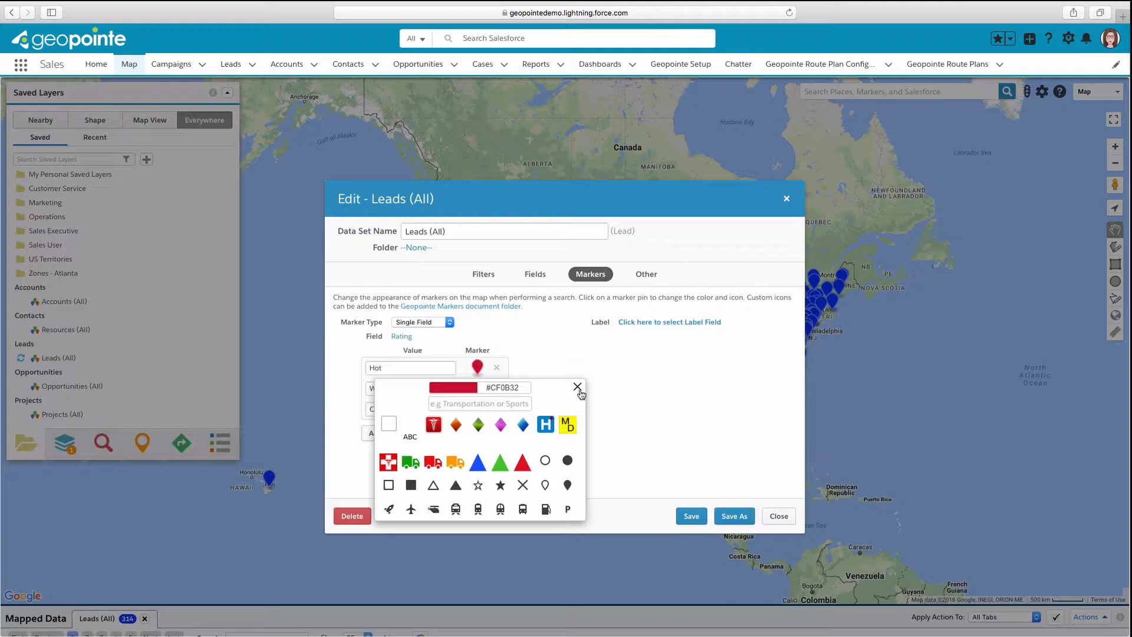
left_click(577, 388)
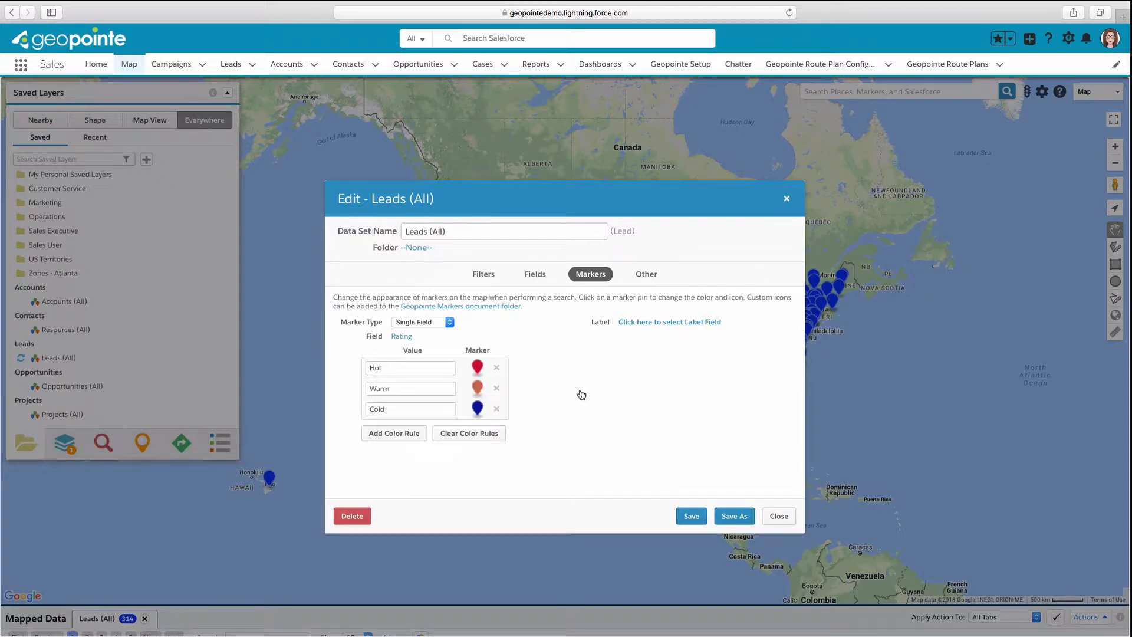
mouse_move(600, 397)
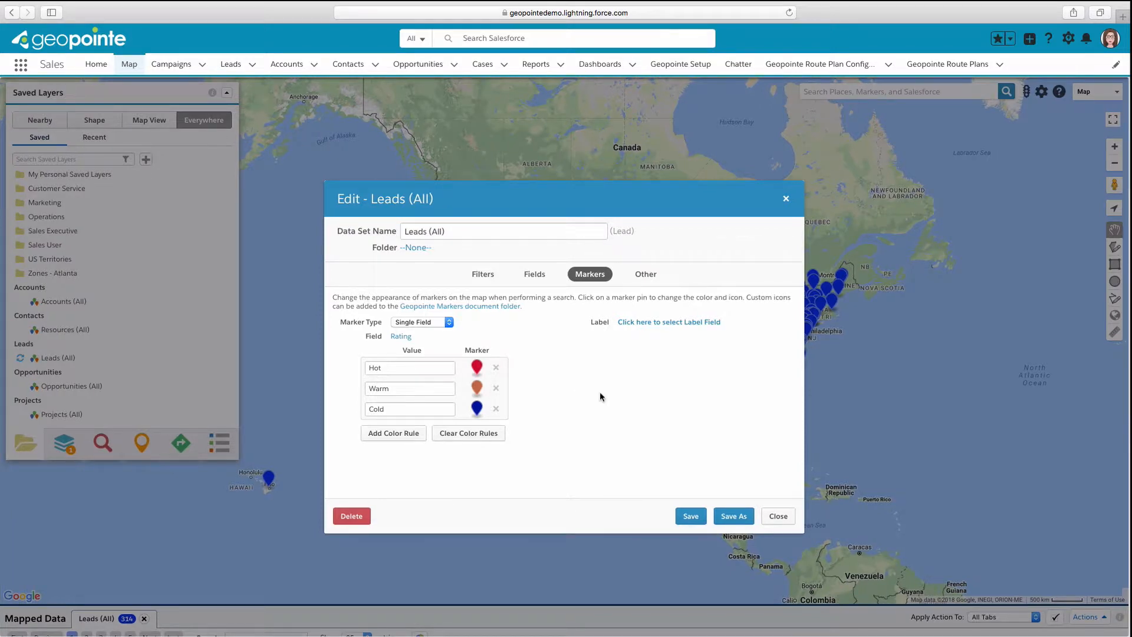
left_click(690, 515)
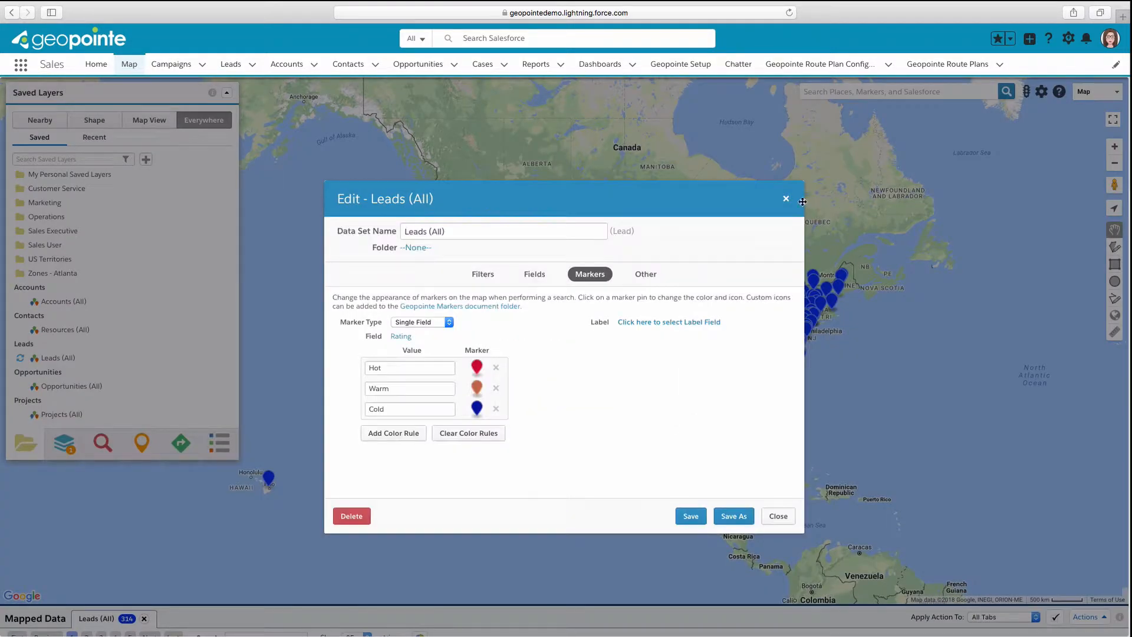
Save the Rating styling, map Leads (All), and toggle Hot in the legend off and on.
left_click(777, 515)
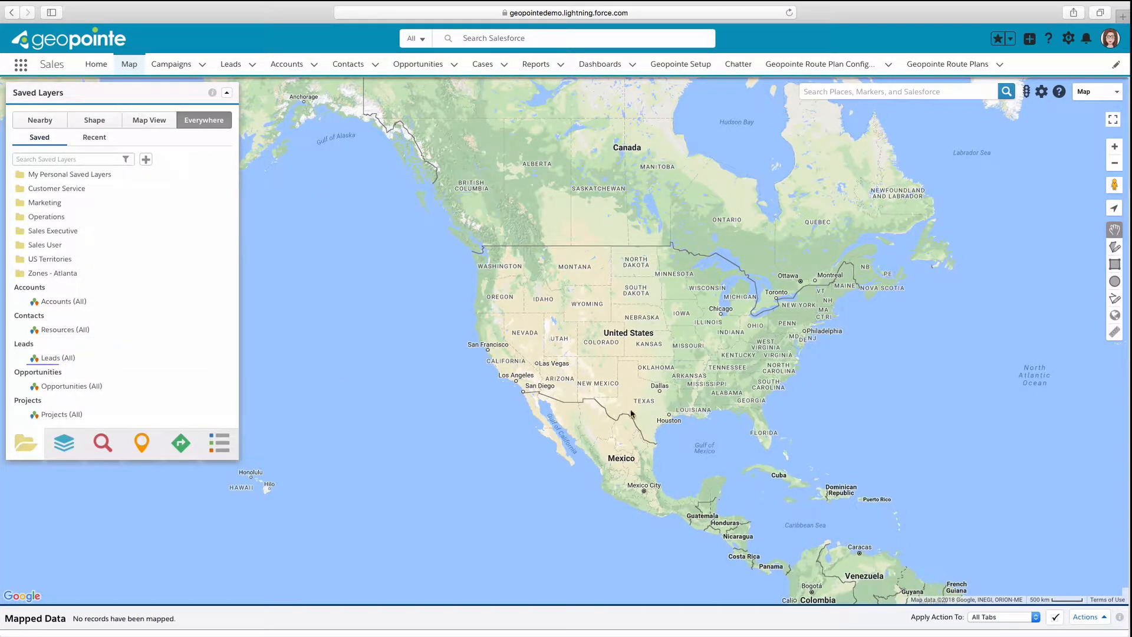
left_click(55, 357)
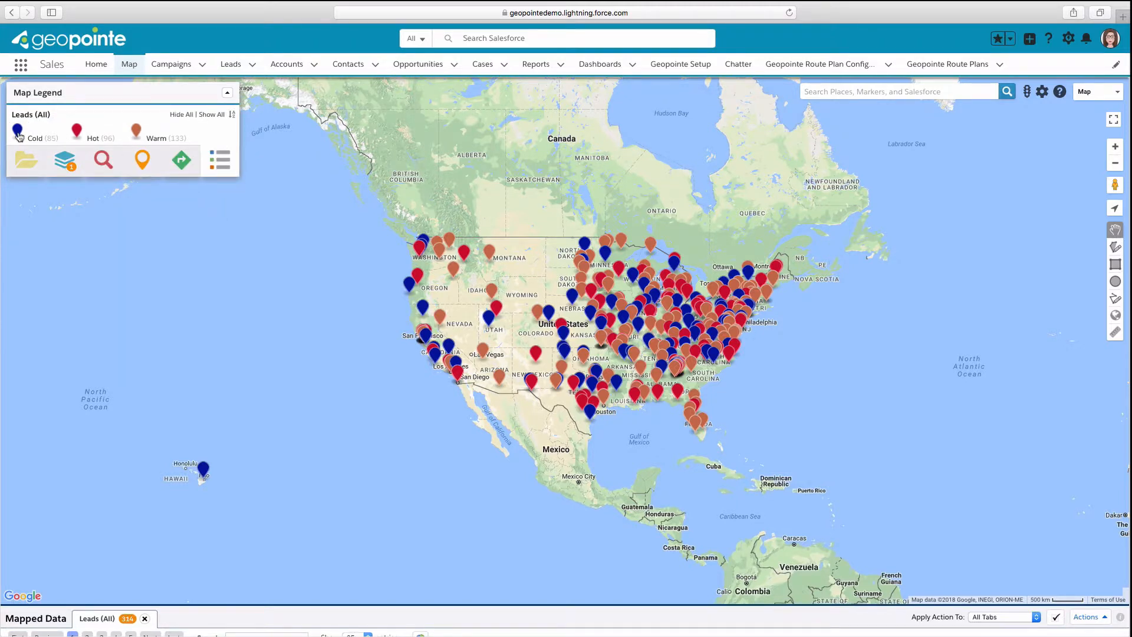
left_click(16, 131)
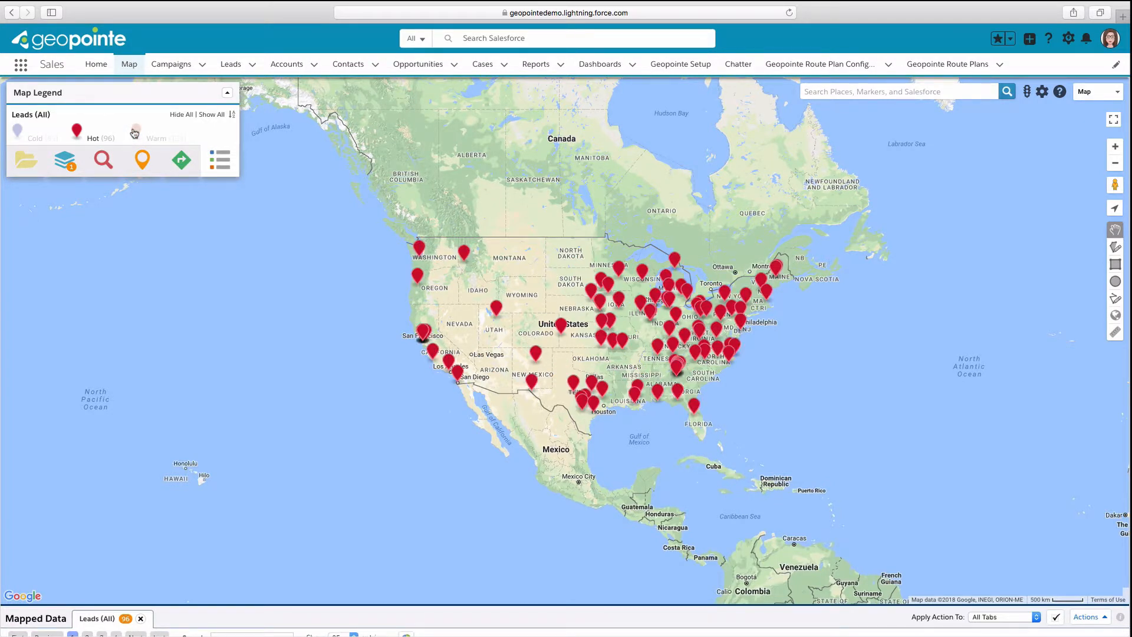
left_click(219, 114)
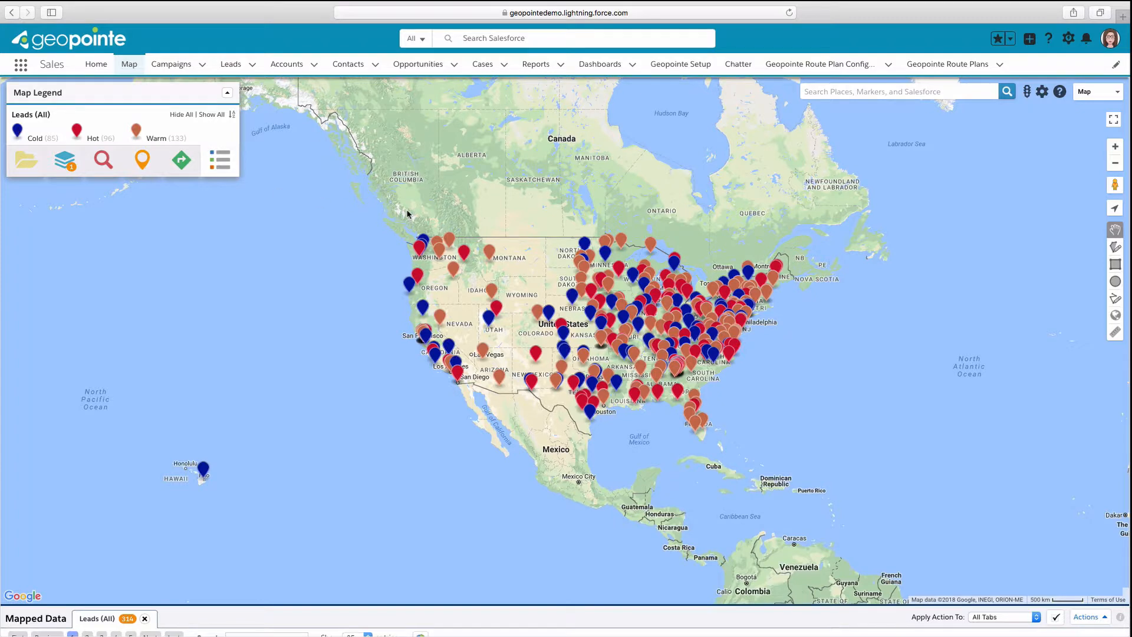
mouse_move(339, 215)
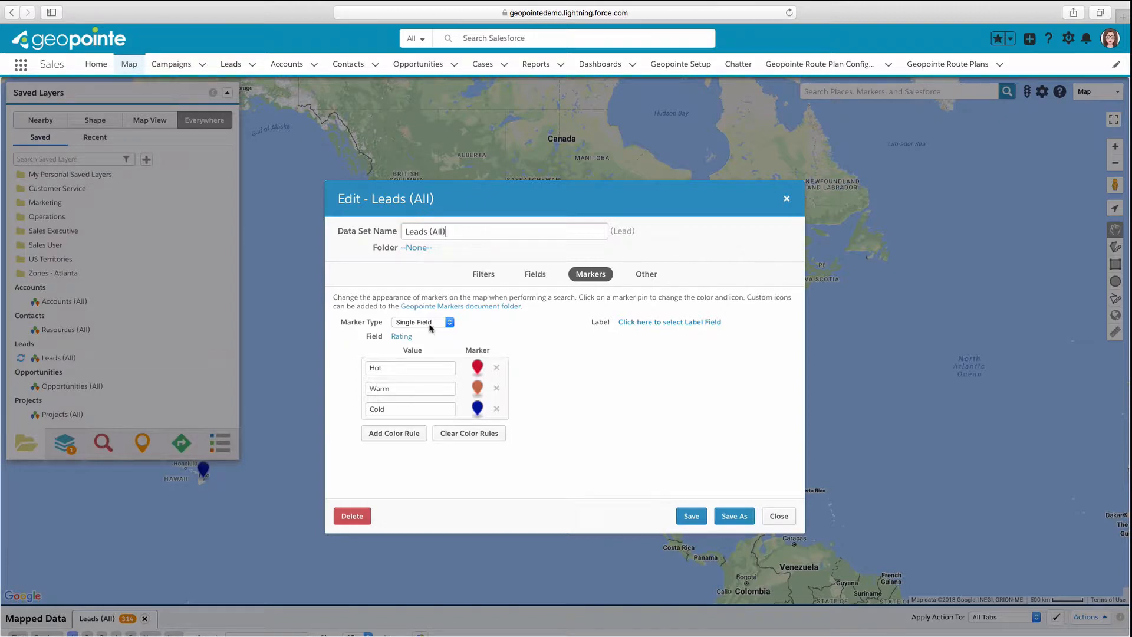
Set Multiple Fields markers with Rating as Color Field and Industry as Icon Field.
left_click(422, 322)
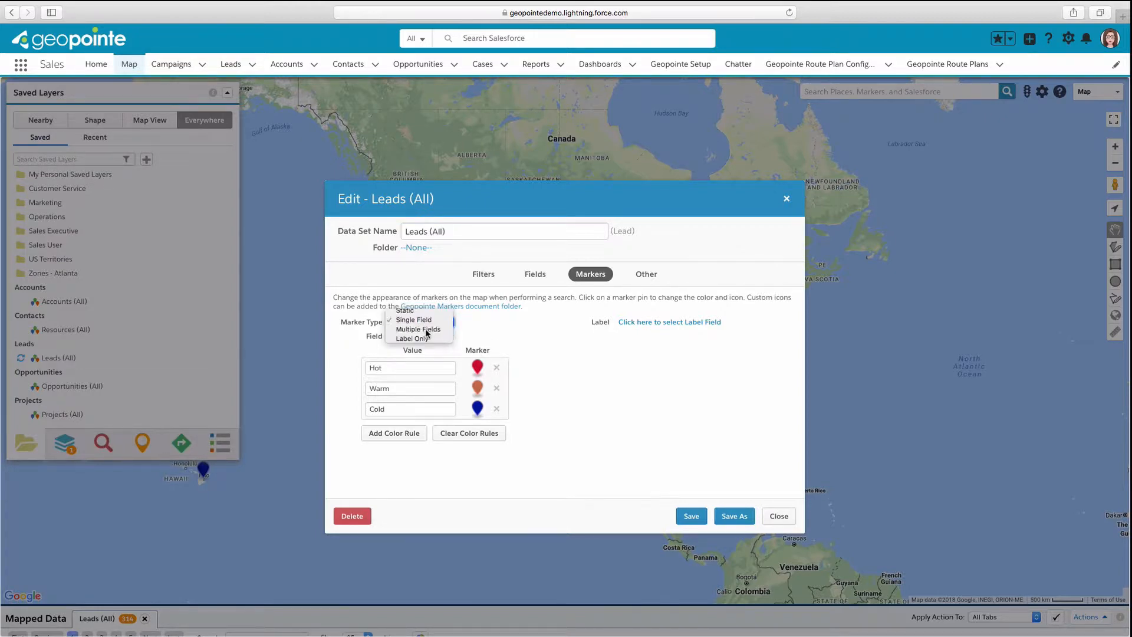
left_click(414, 319)
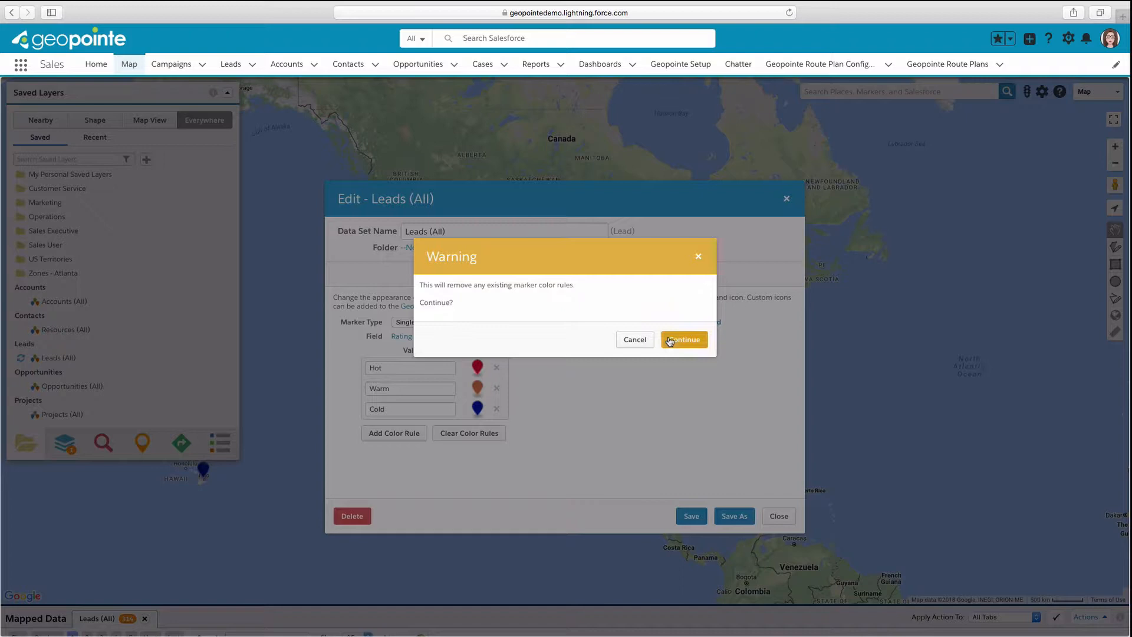
left_click(682, 340)
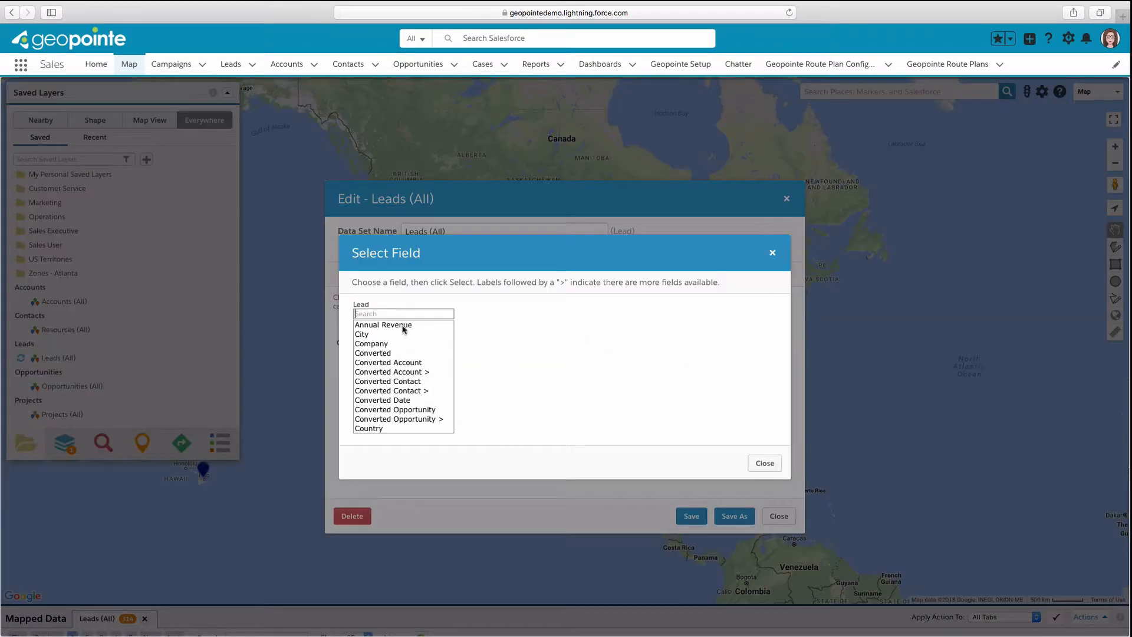
type("rating")
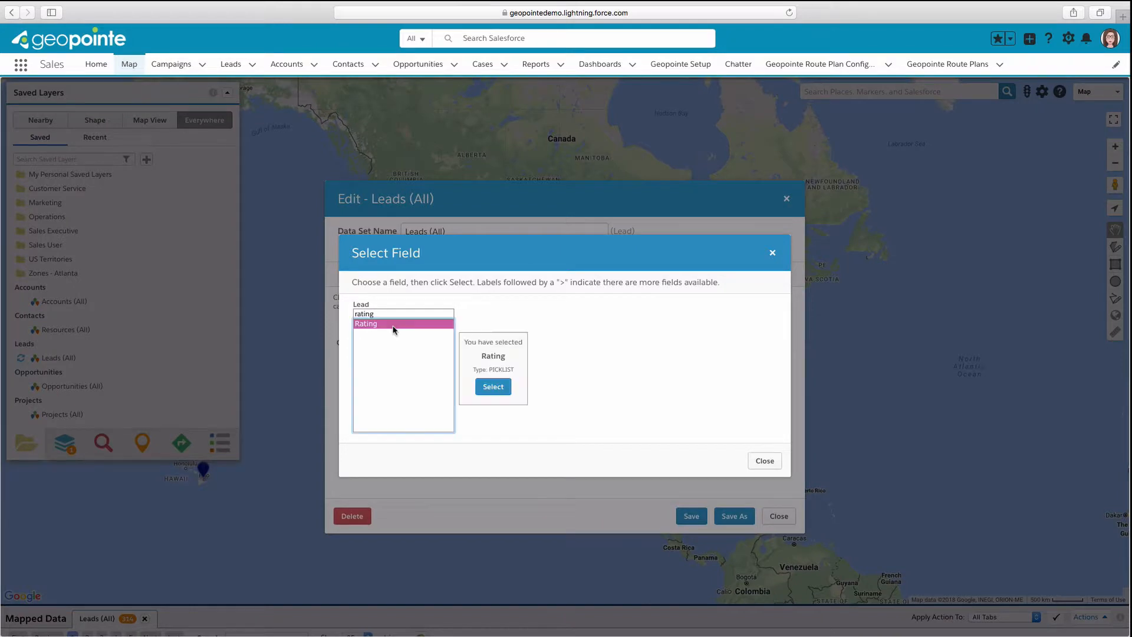
left_click(493, 386)
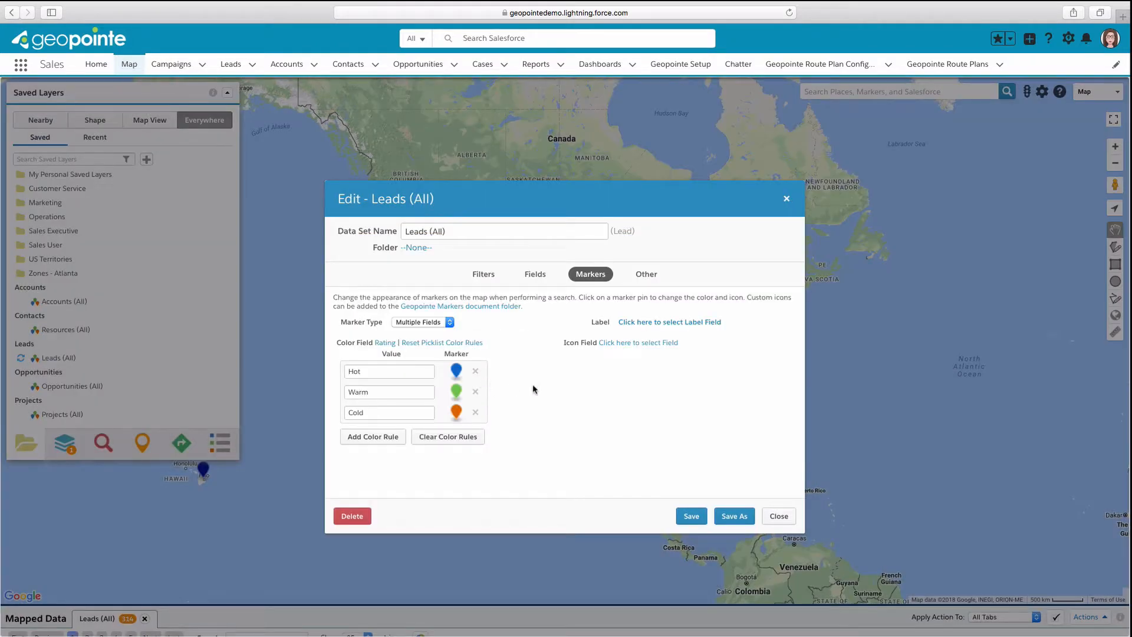
mouse_move(652, 357)
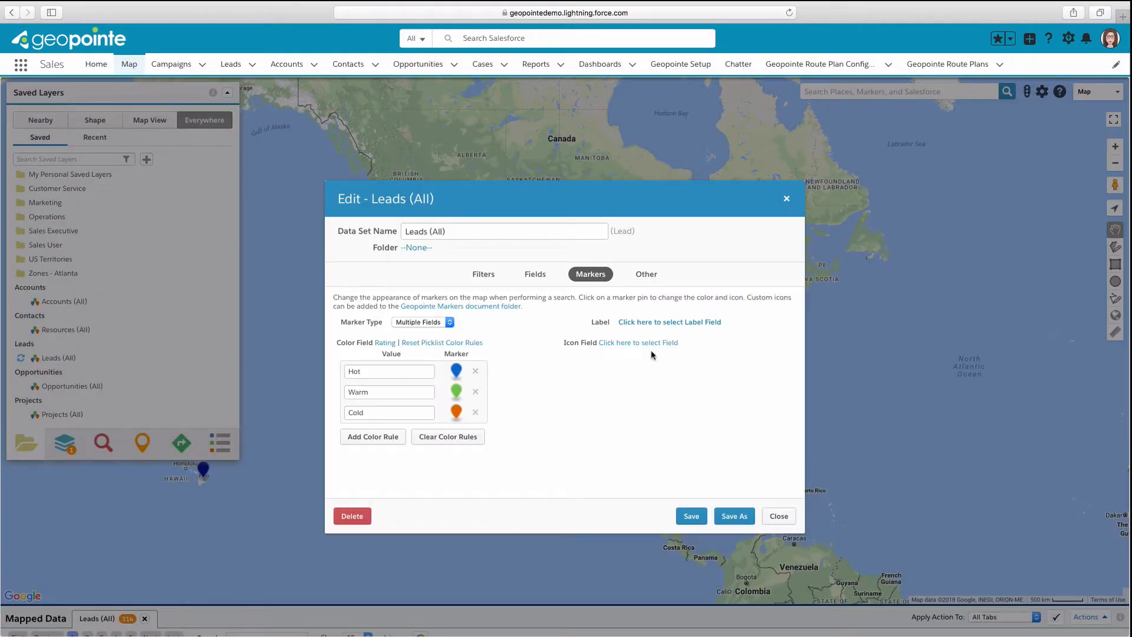
mouse_move(638, 342)
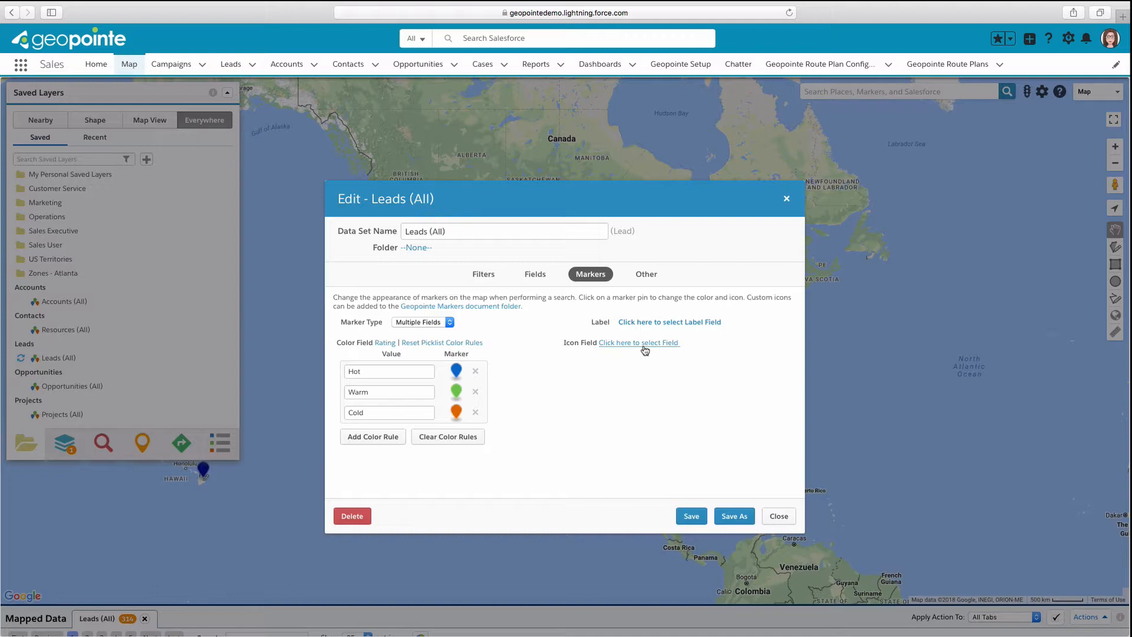
left_click(638, 342)
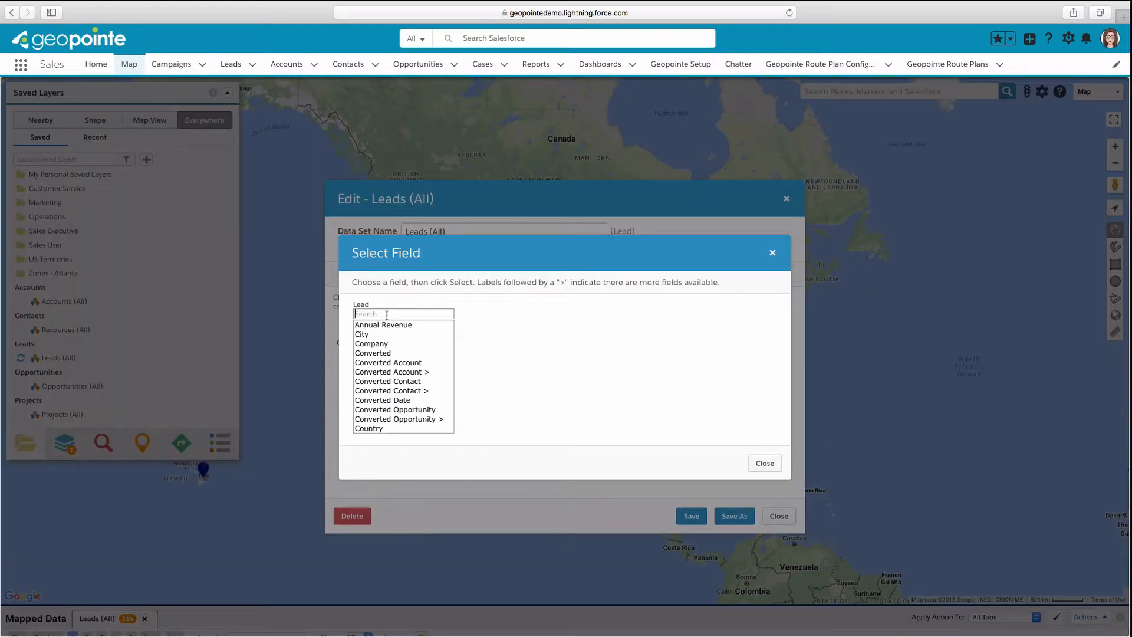
type("indus")
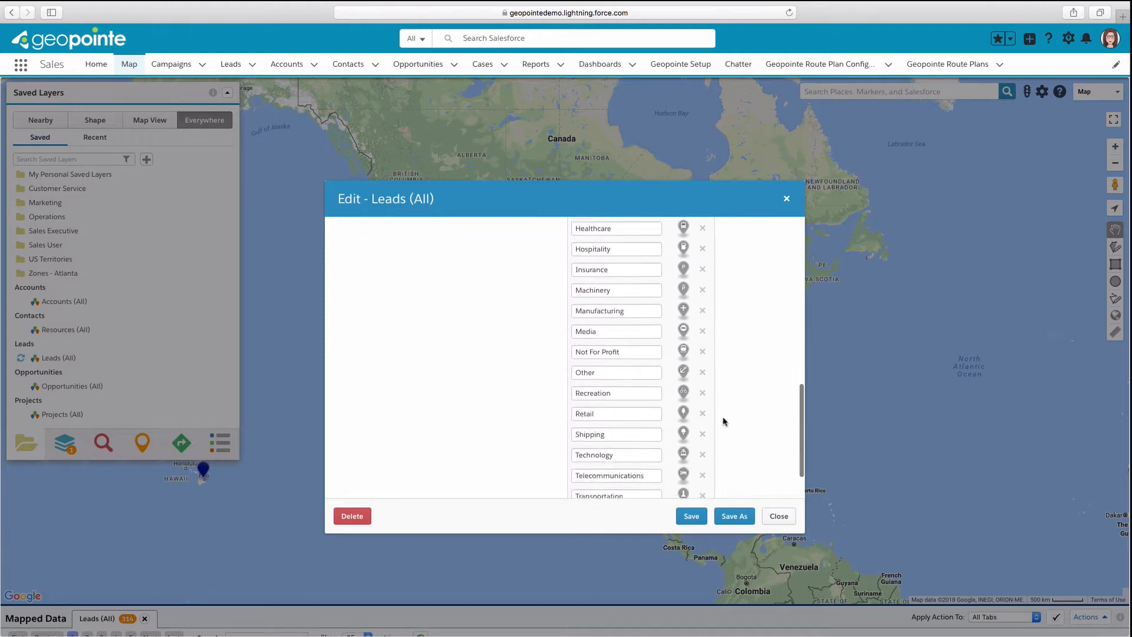
left_click(590, 273)
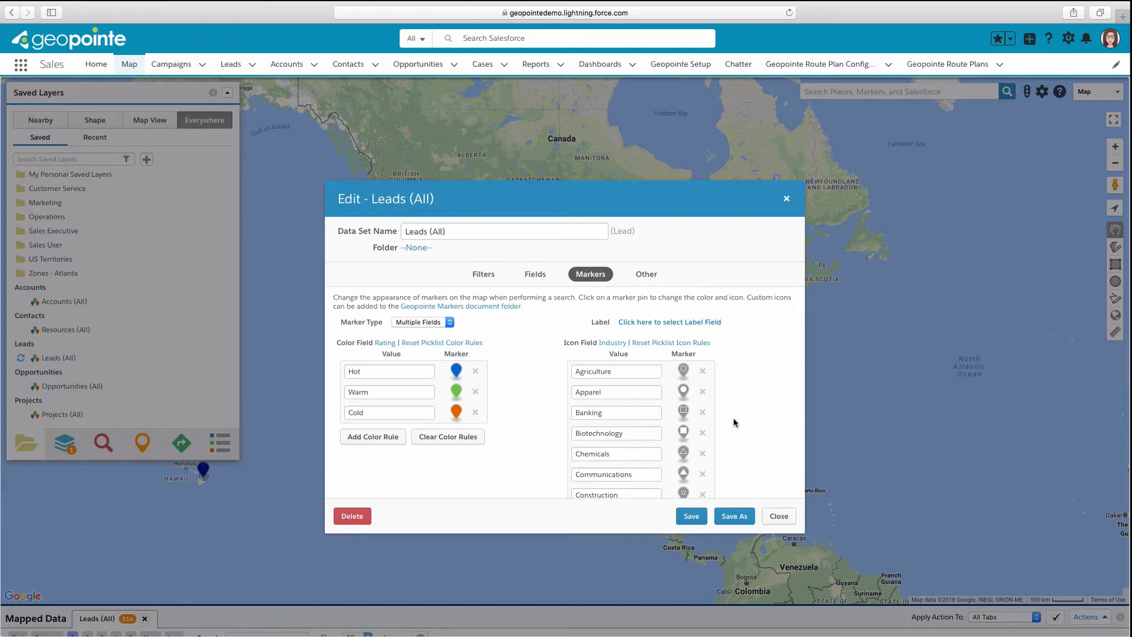
left_click(423, 322)
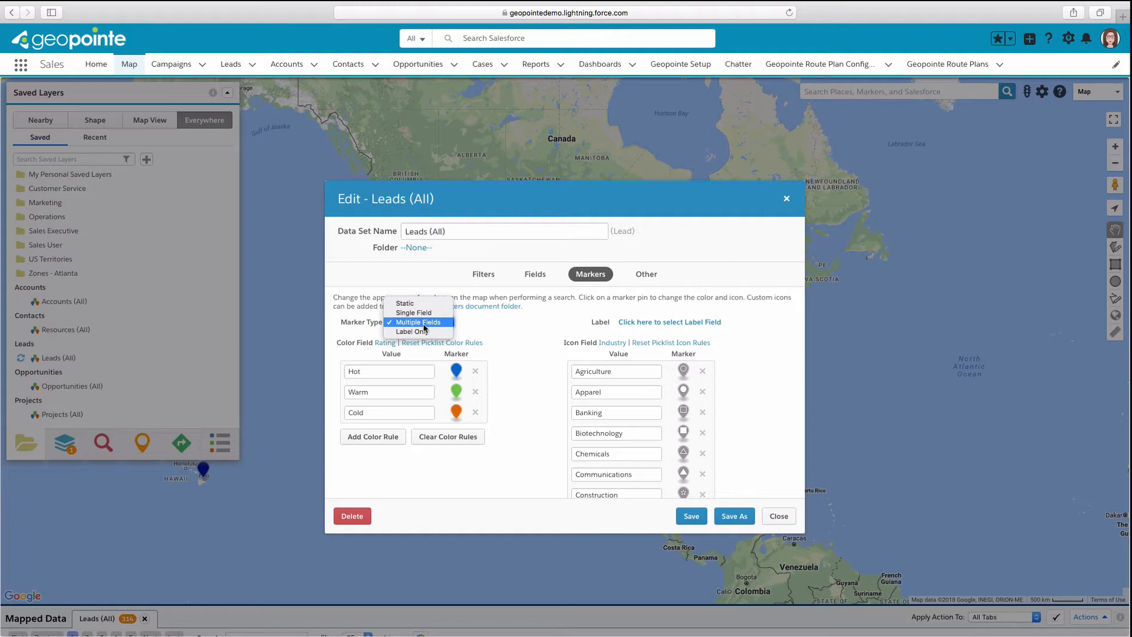
Make markers Label Only with Rating as the label field, then remap Leads (All).
left_click(414, 322)
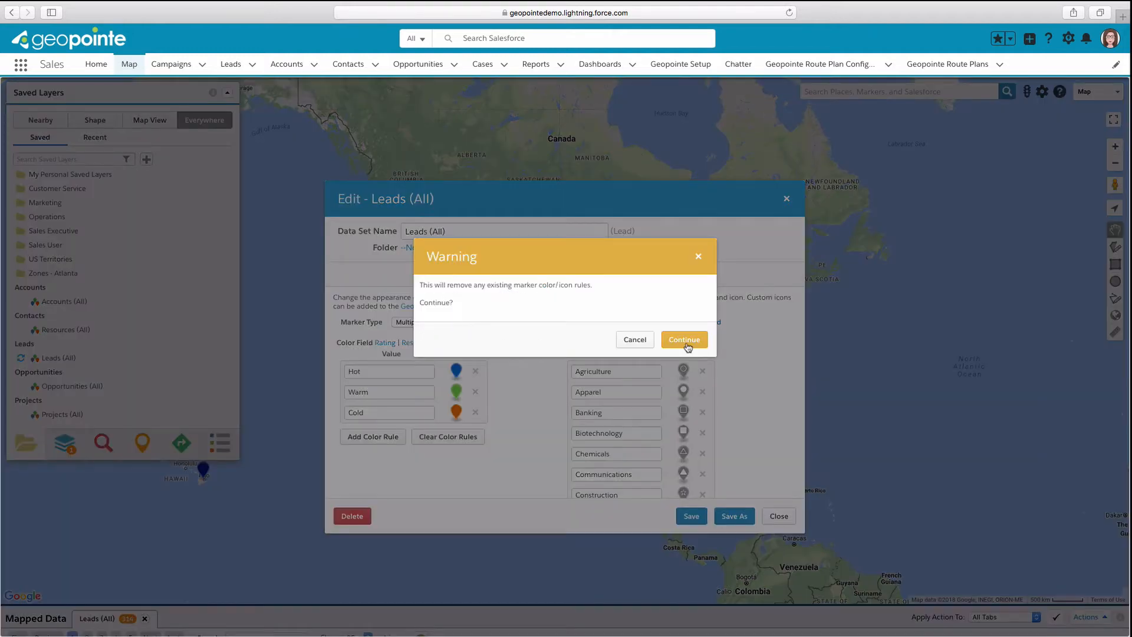
left_click(683, 340)
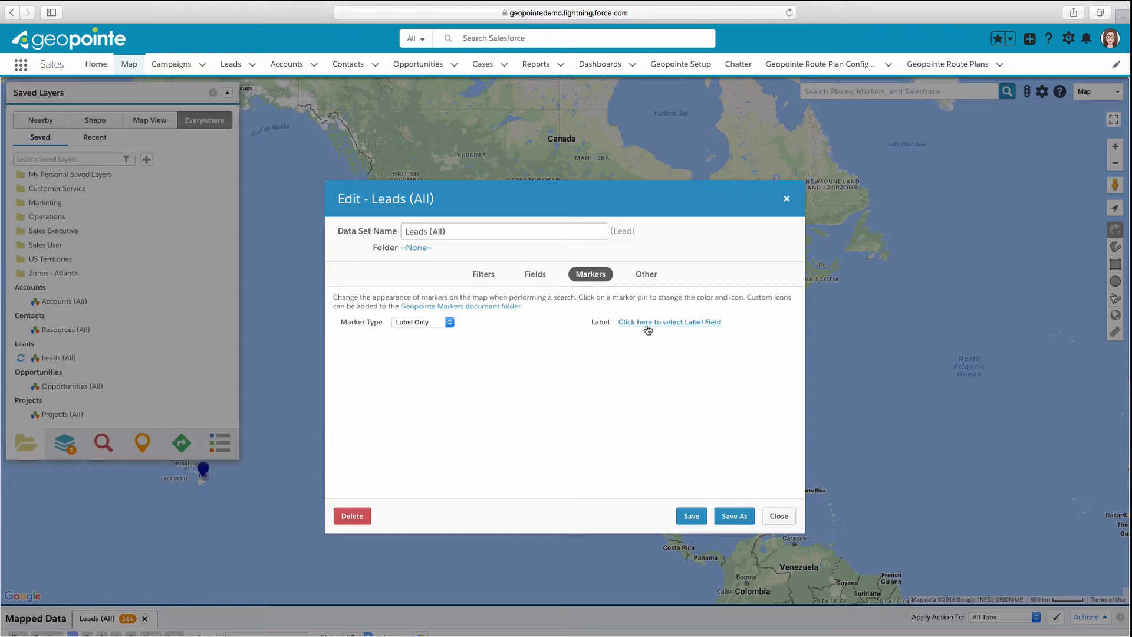
left_click(669, 322)
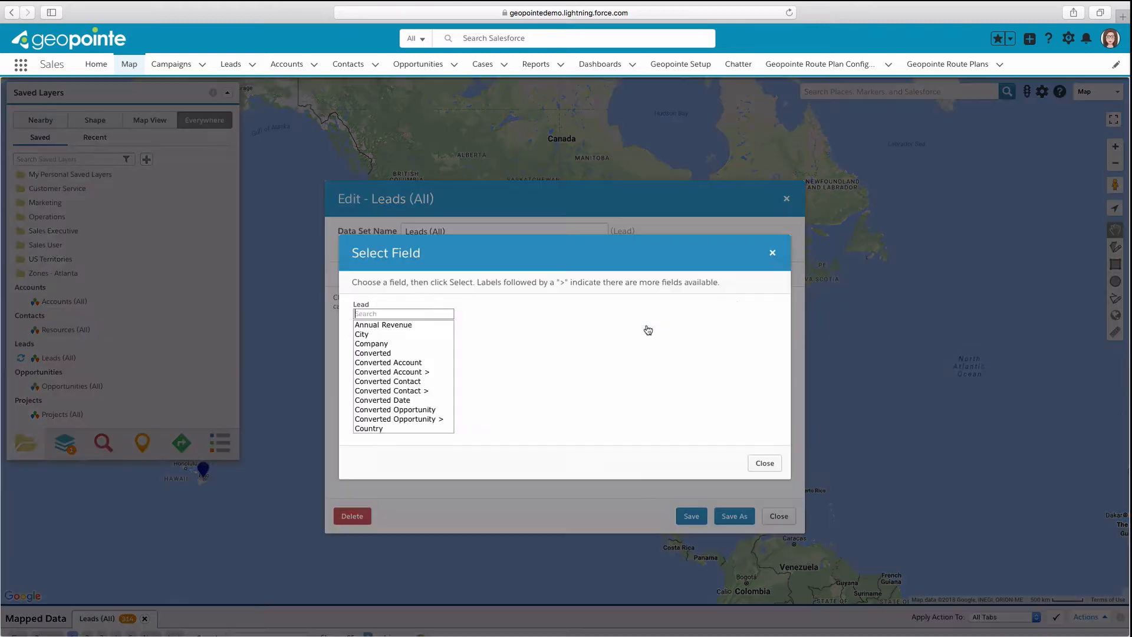
type("rating")
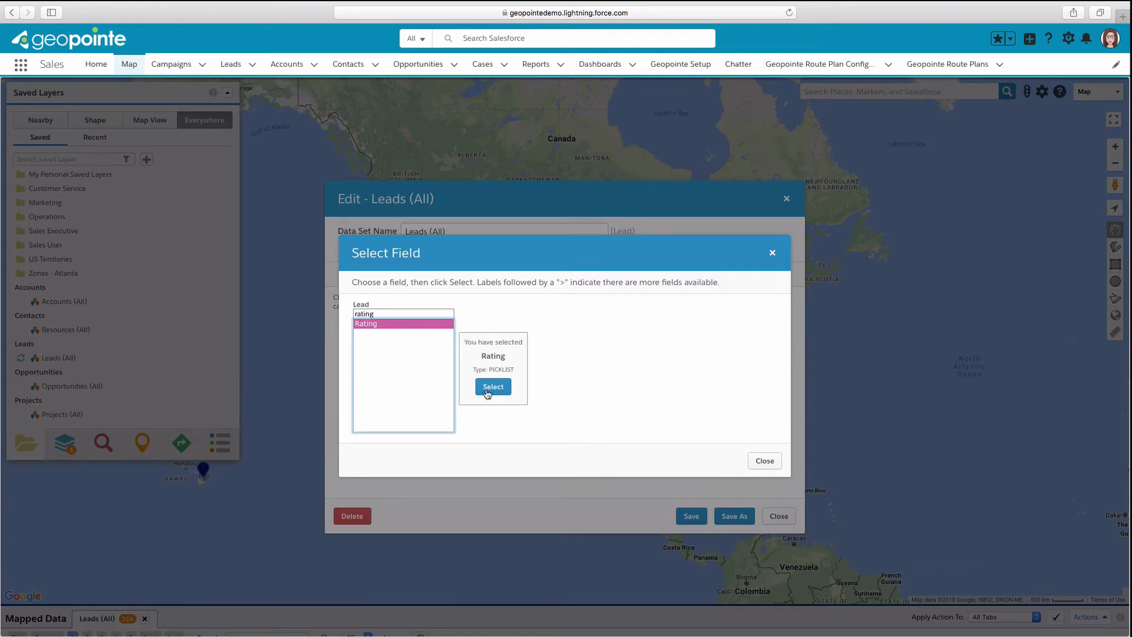
left_click(493, 386)
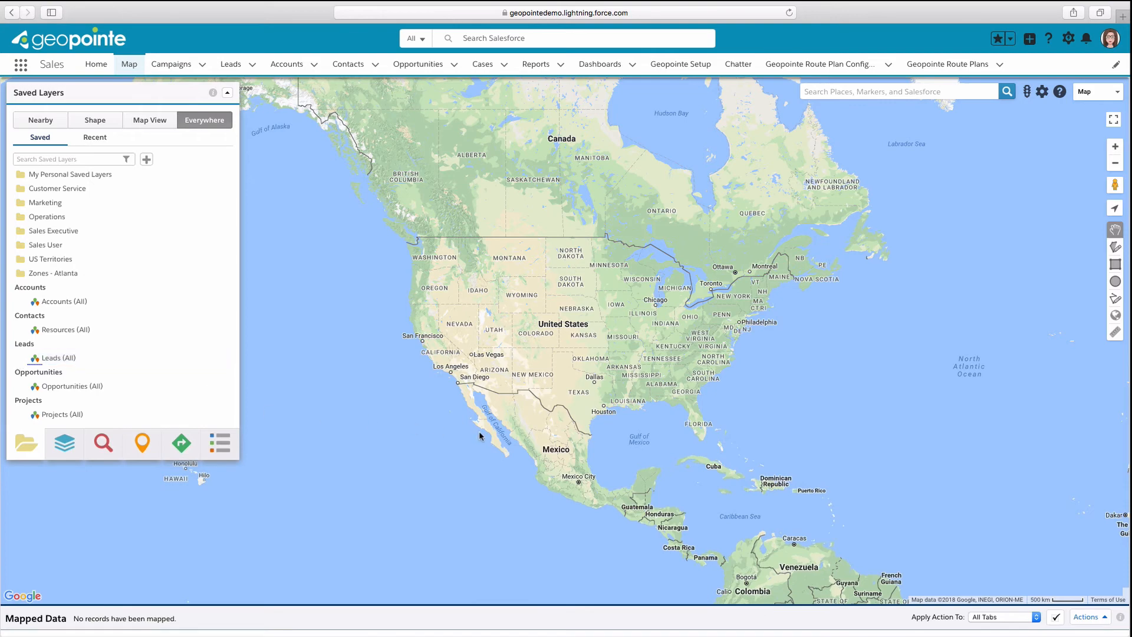
left_click(55, 357)
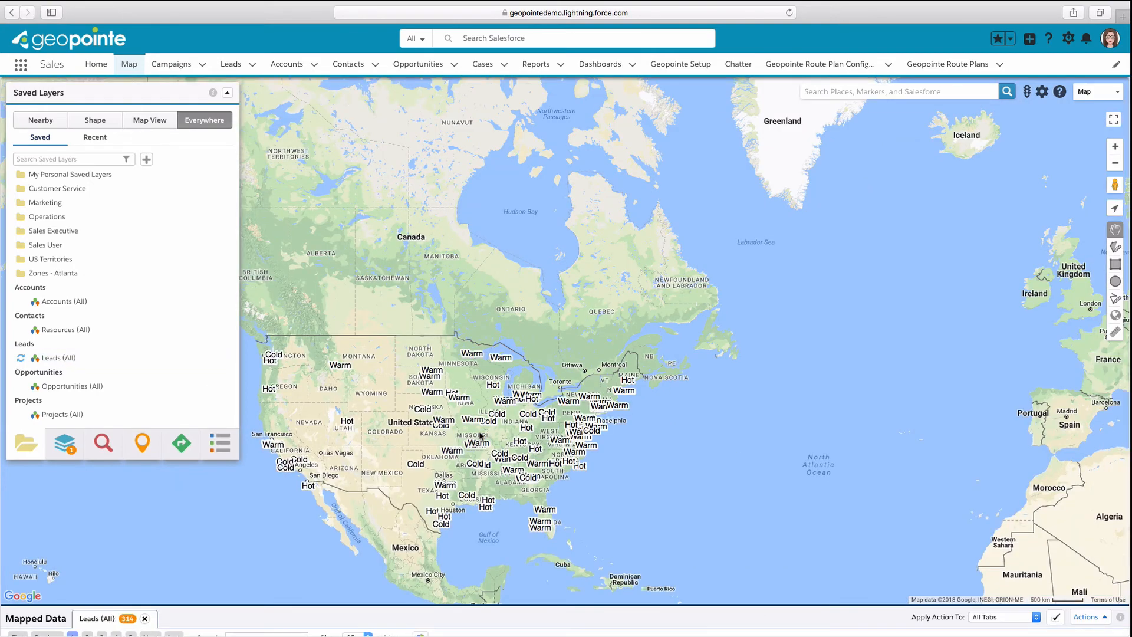